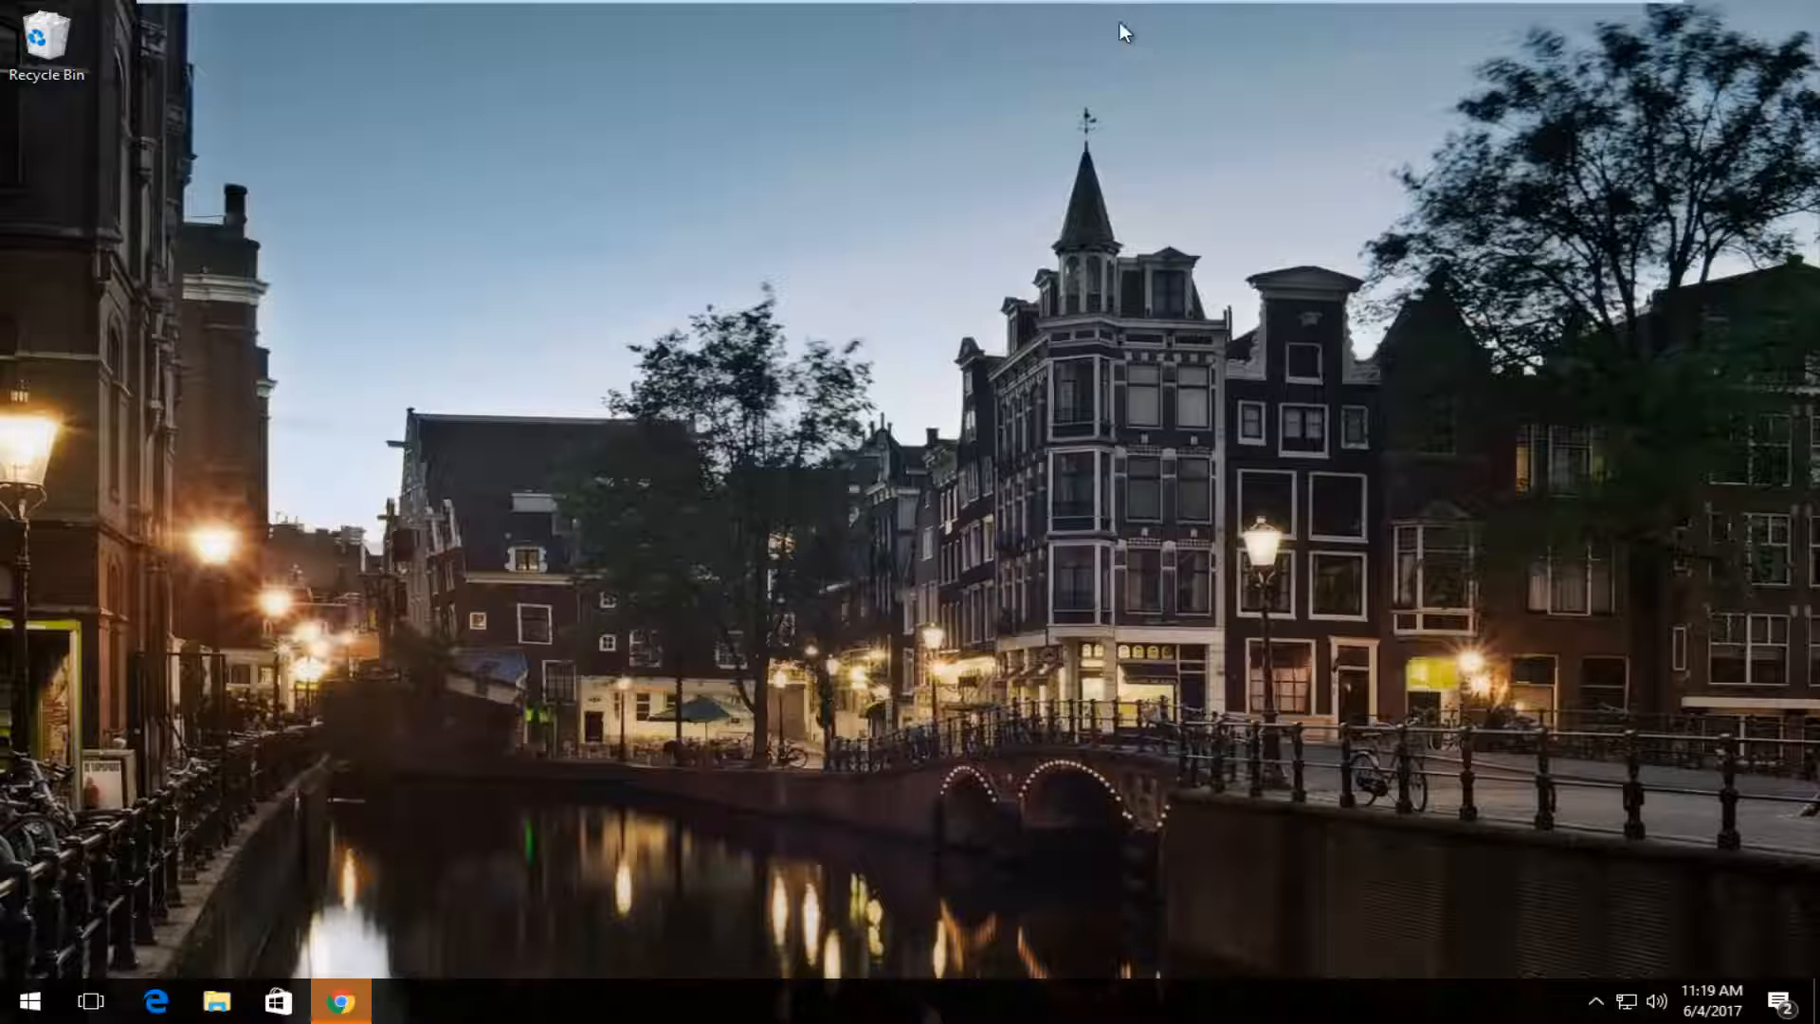
- Launch Chrome from the taskbar and load google in the address bar
left_click(340, 999)
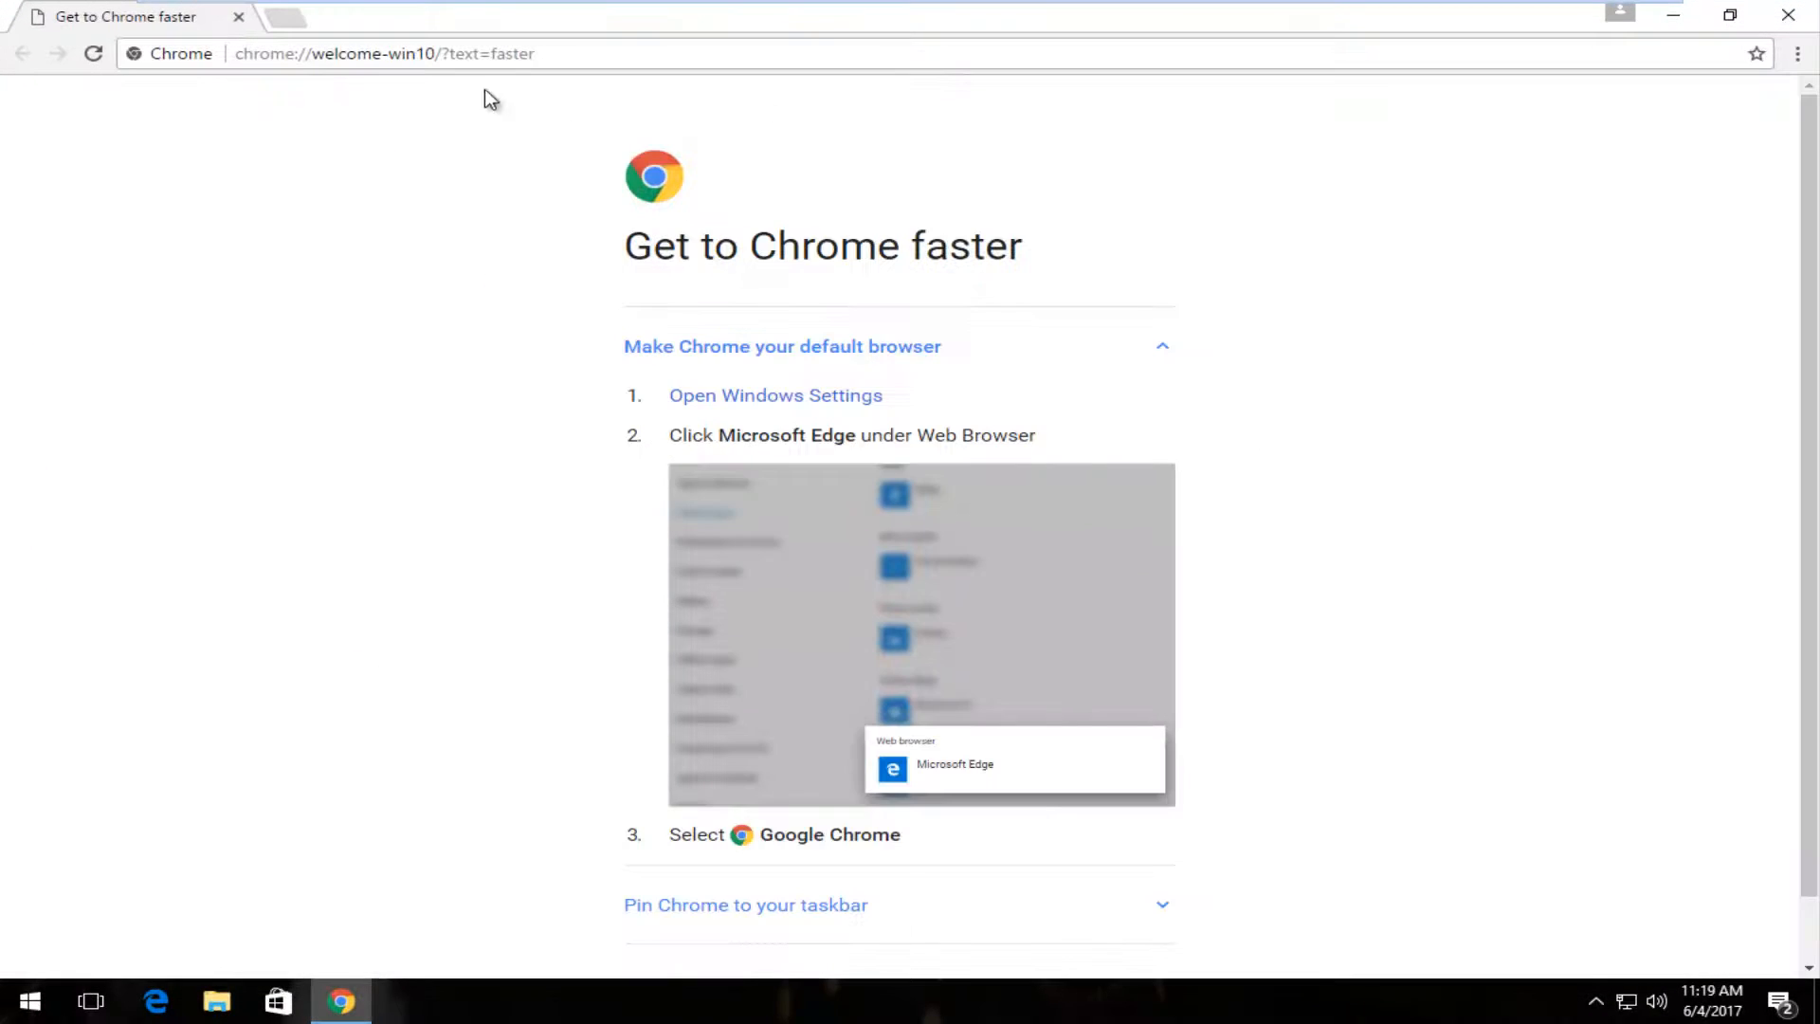
type("google.com")
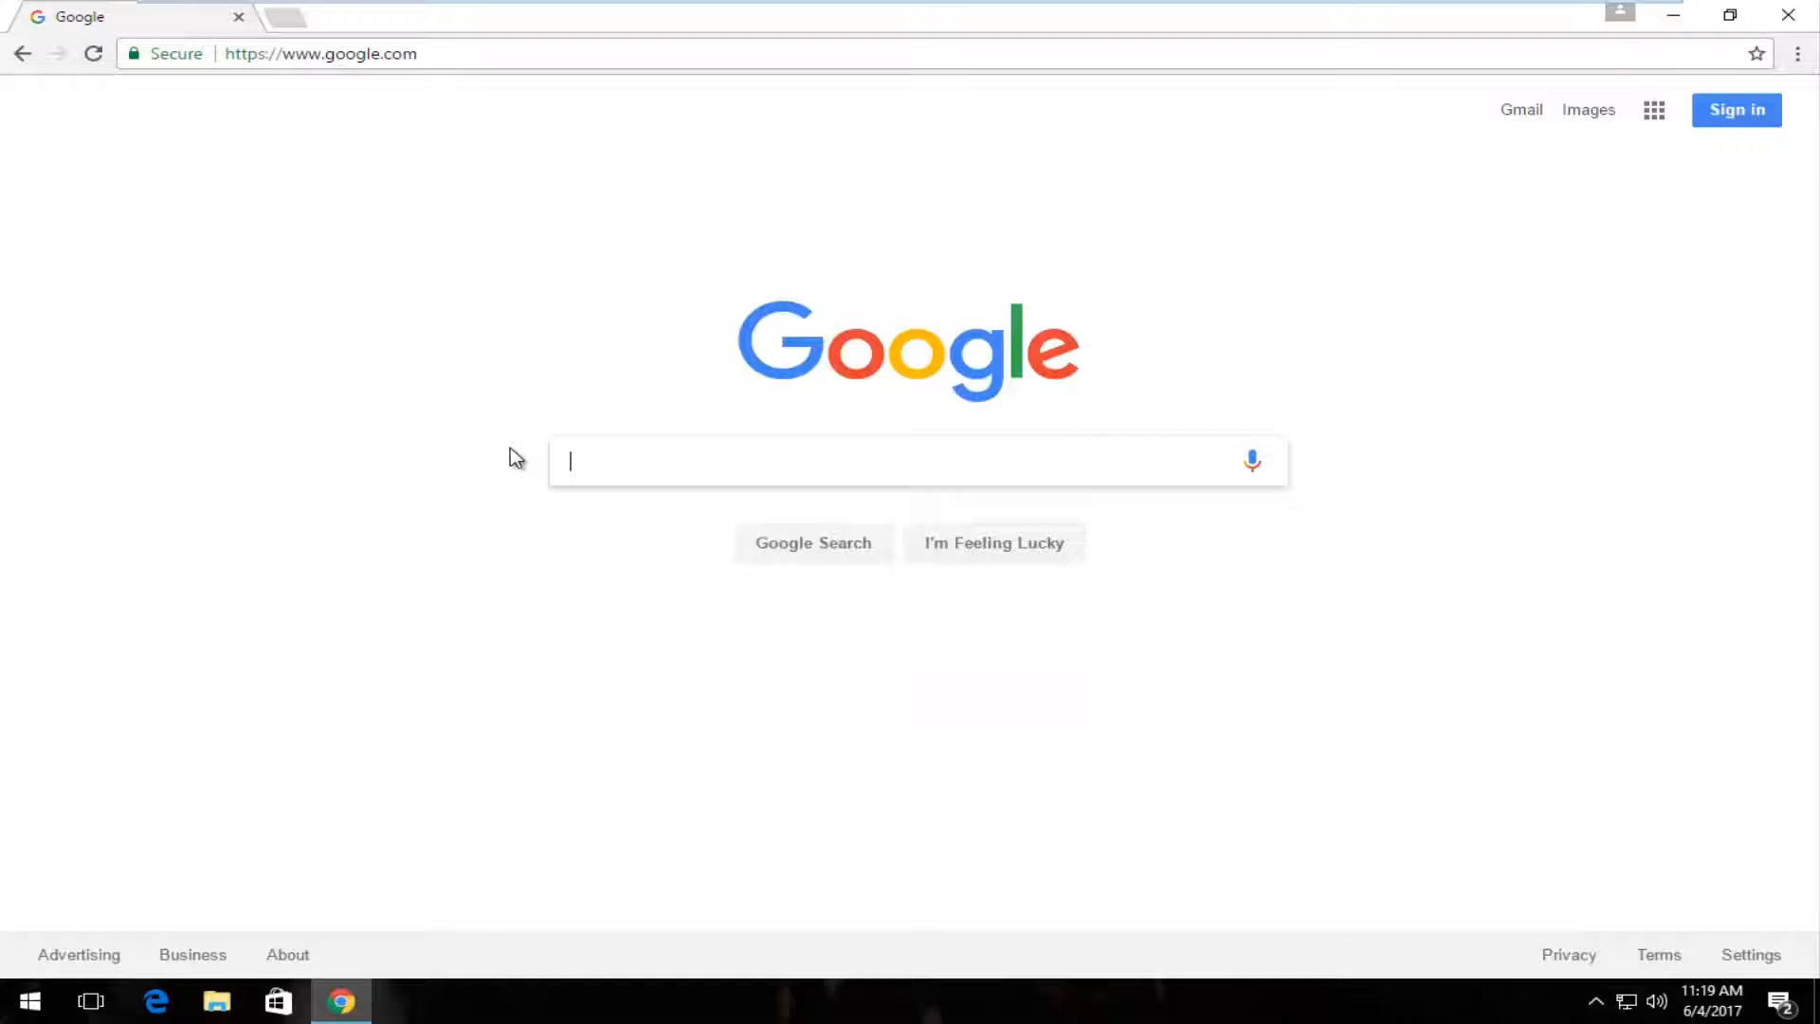
- Search Google for 'password strength' and open the How Secure Is My Password? result
type("password ste")
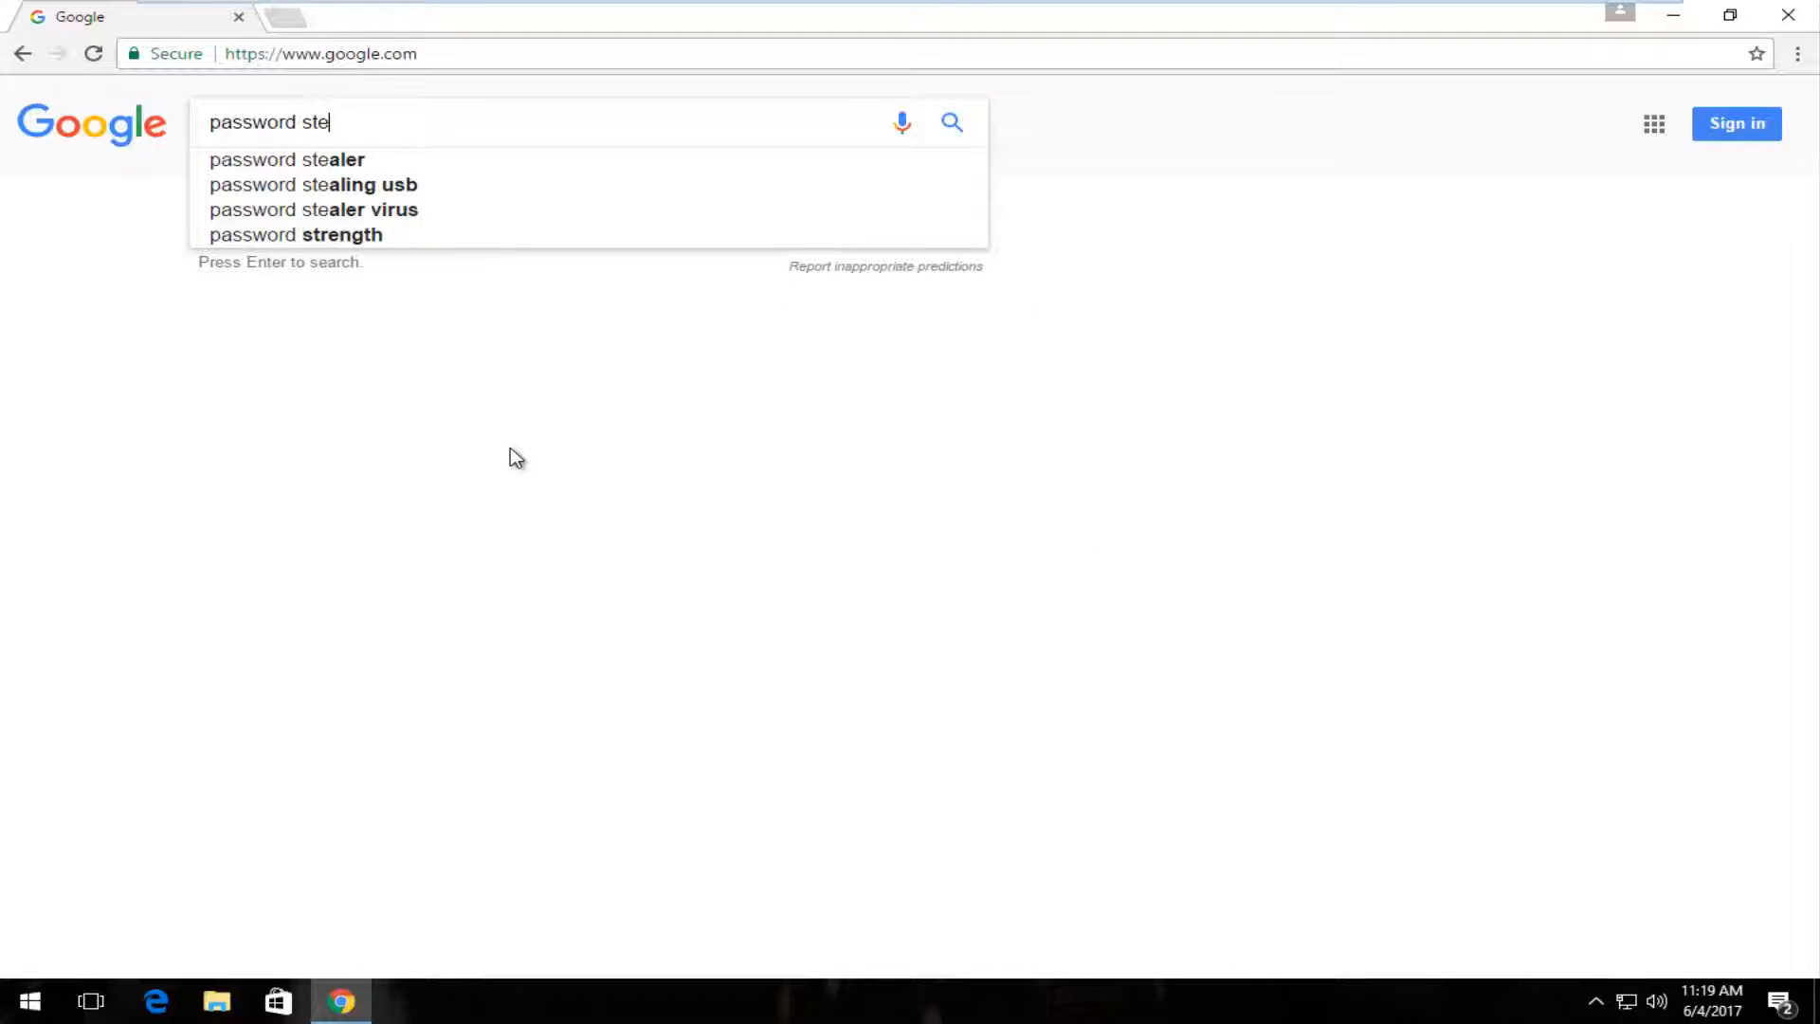
left_click(296, 234)
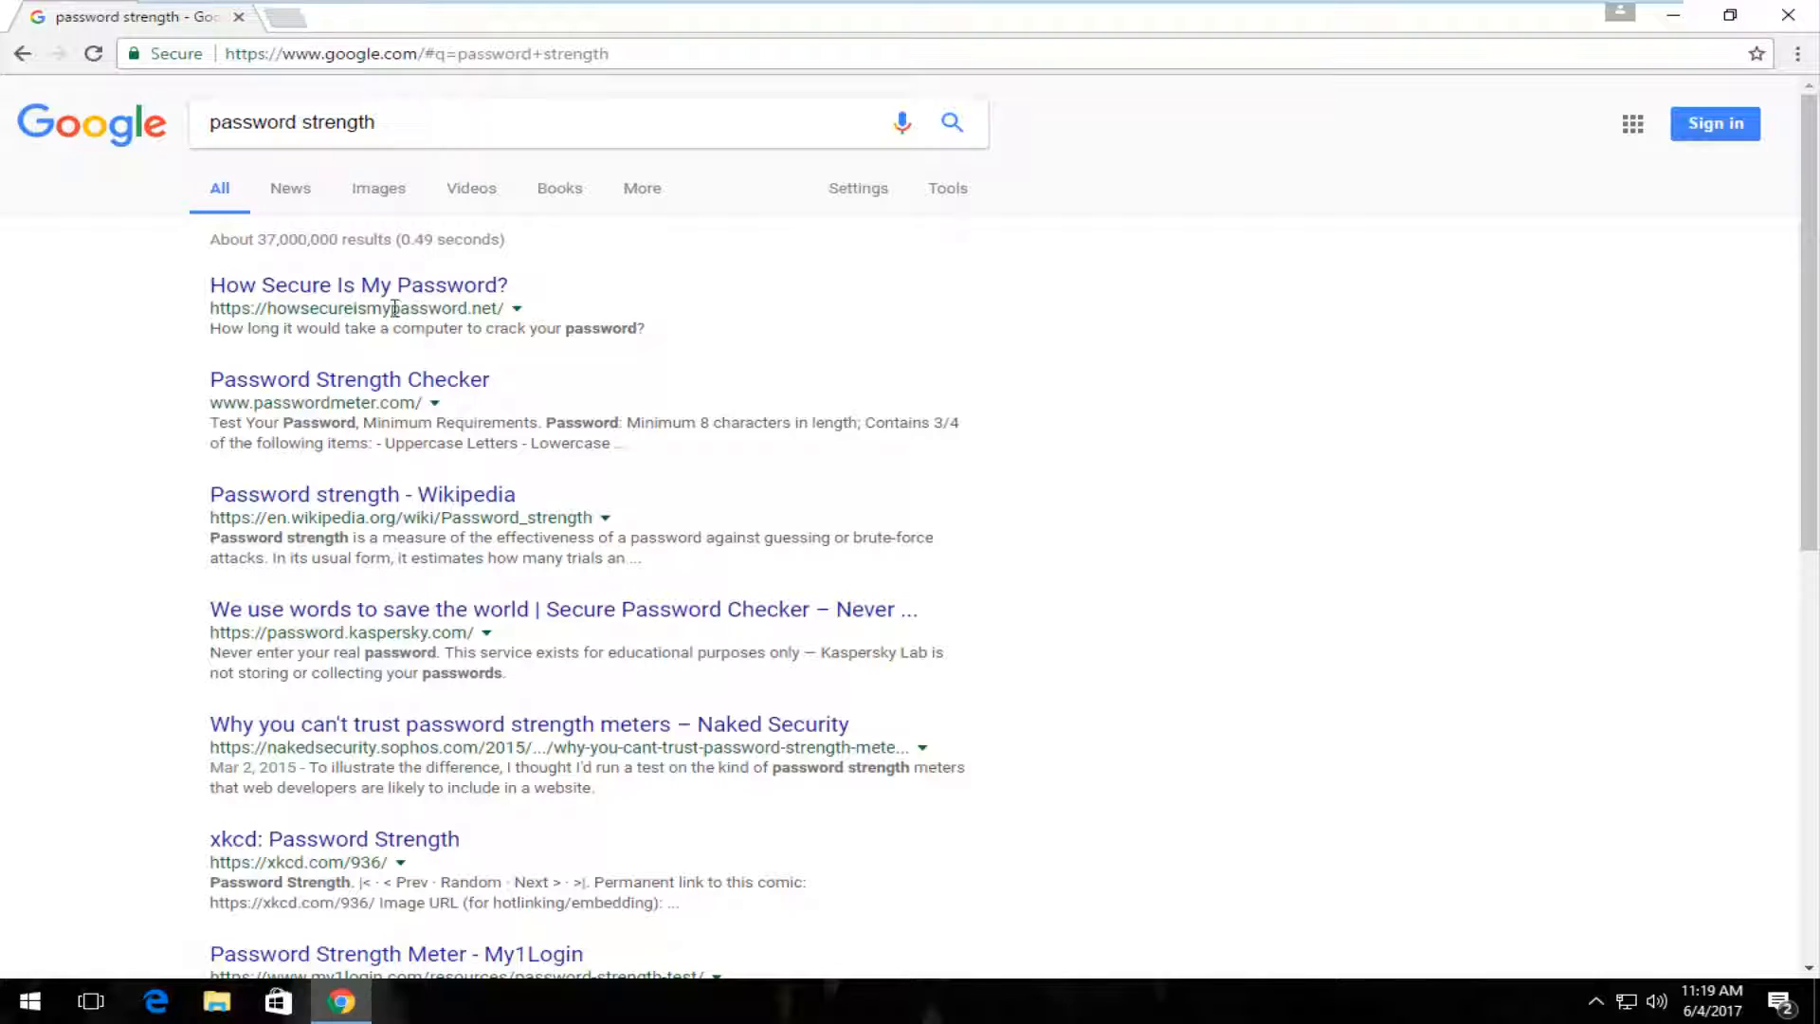
left_click(357, 285)
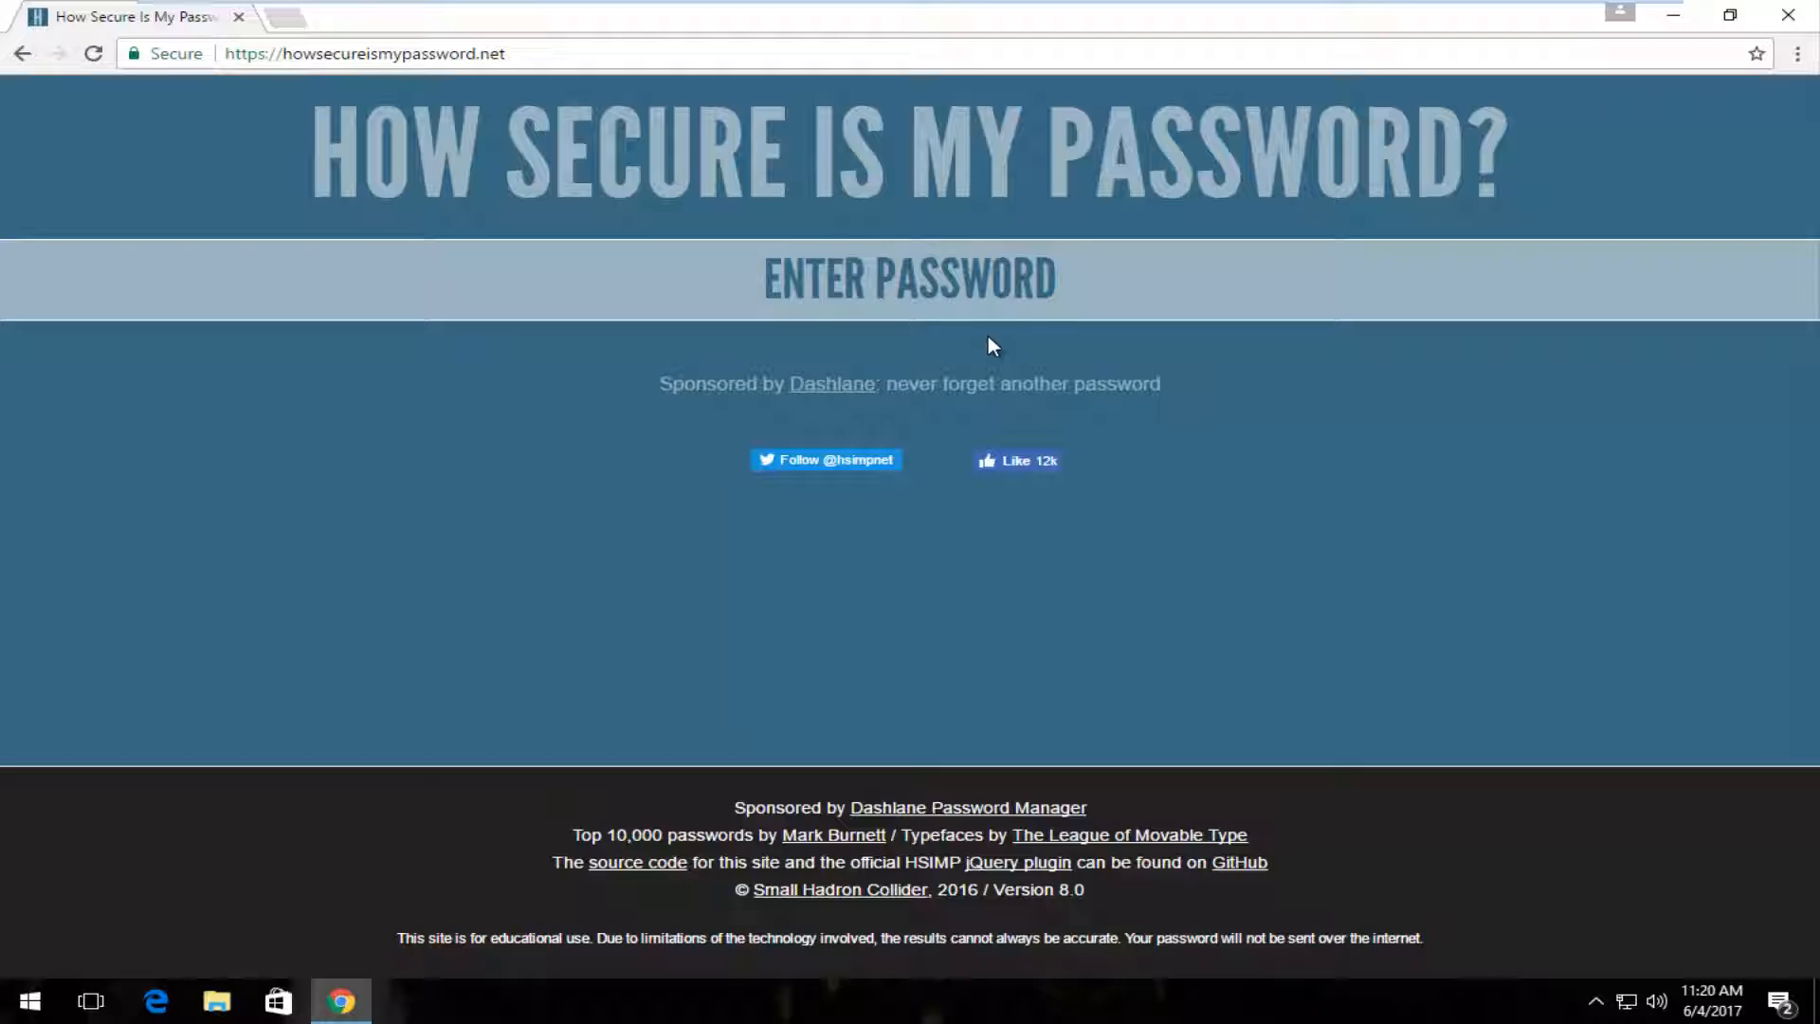
left_click(909, 279)
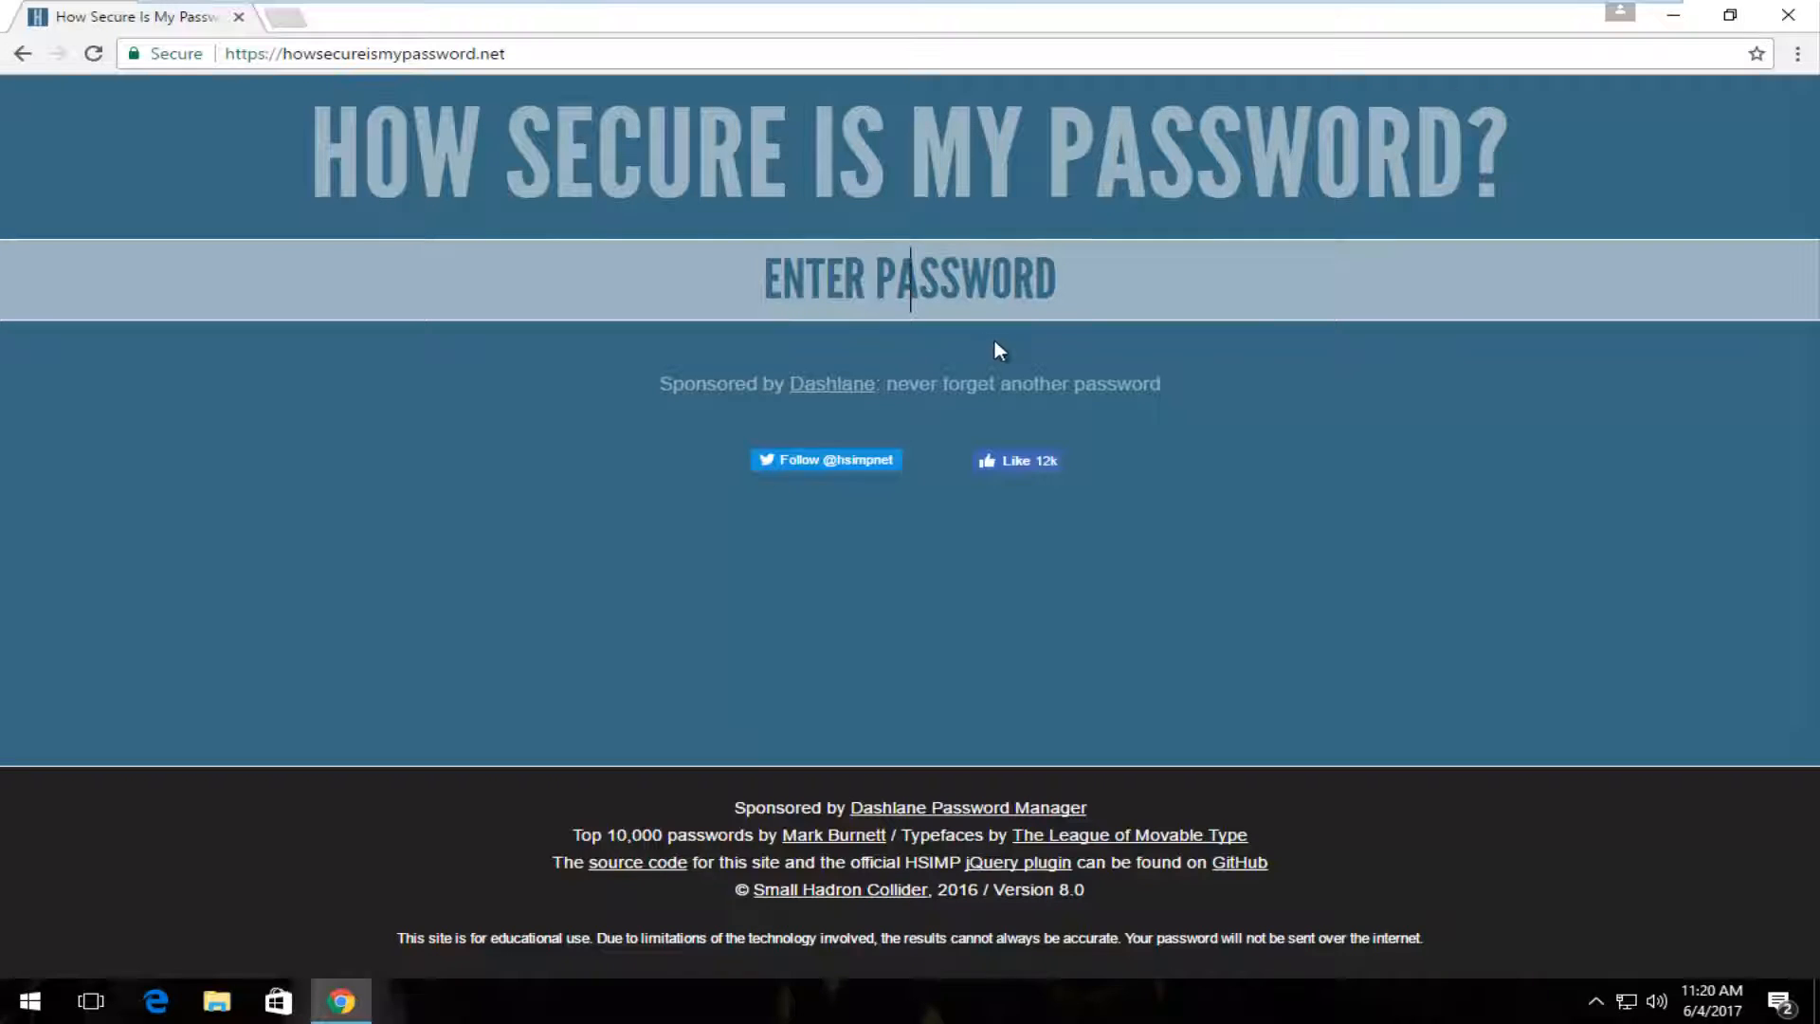
mouse_move(853, 745)
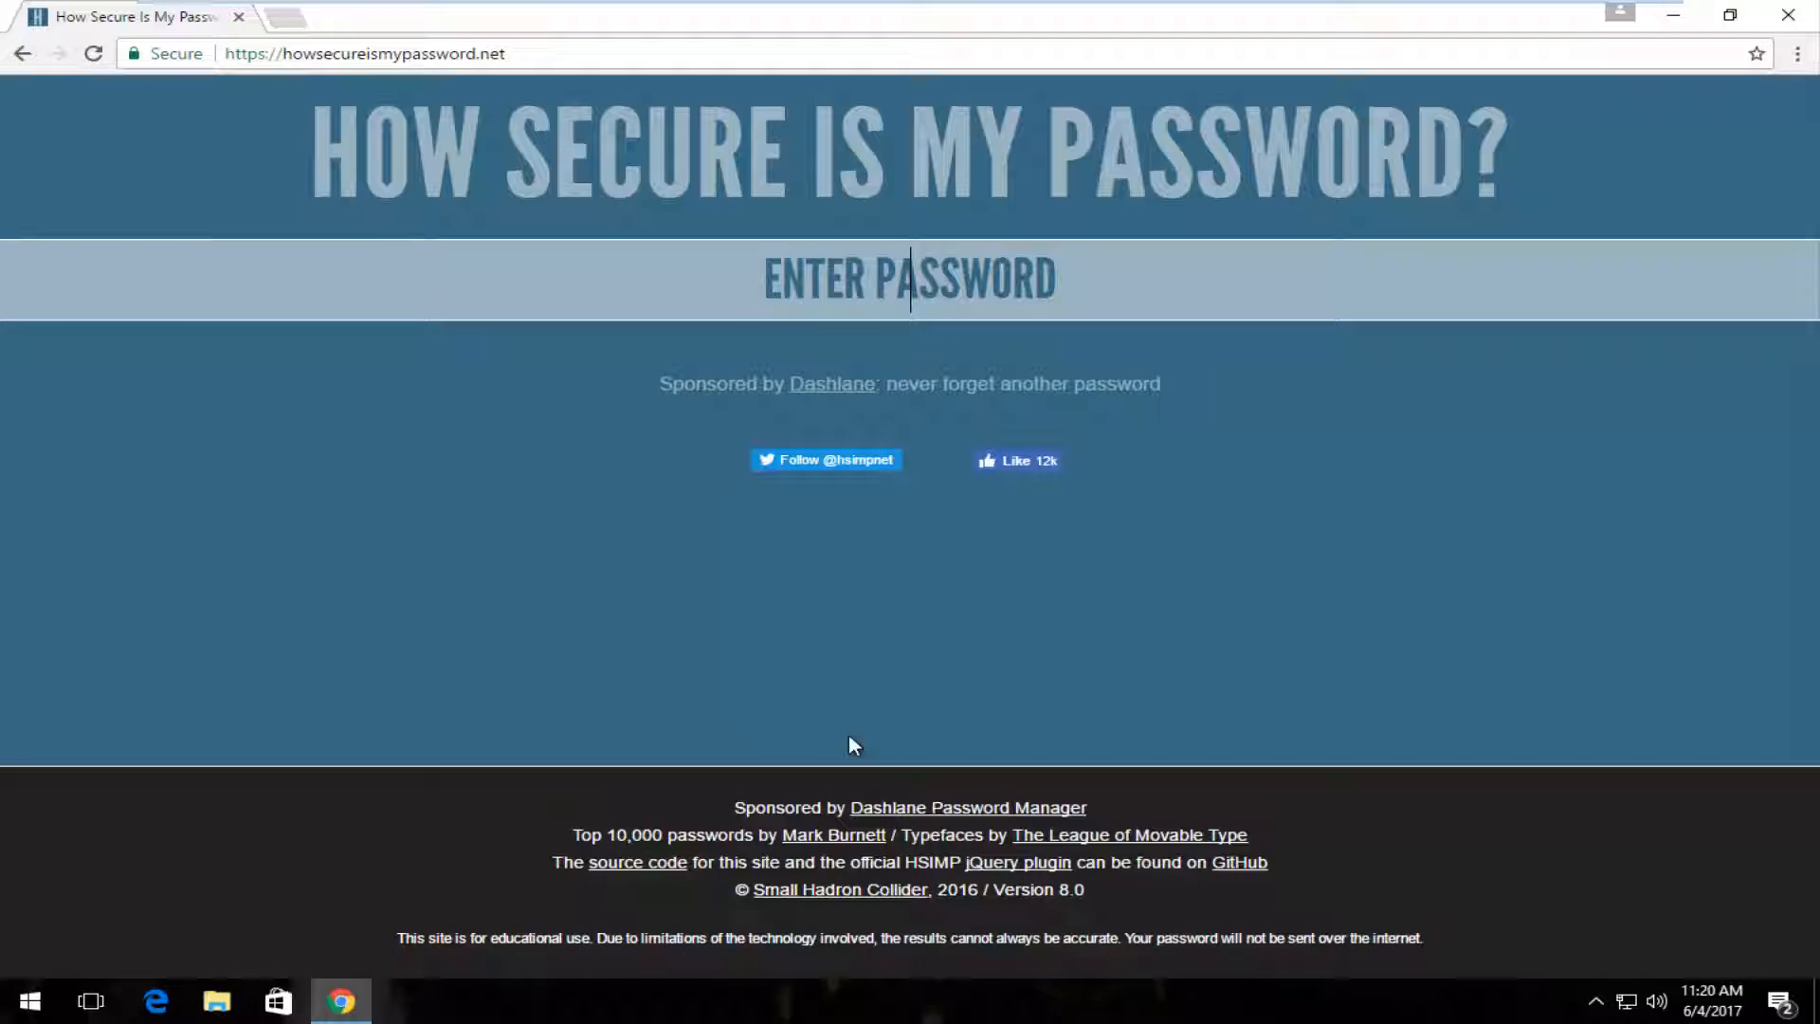
mouse_move(1132, 937)
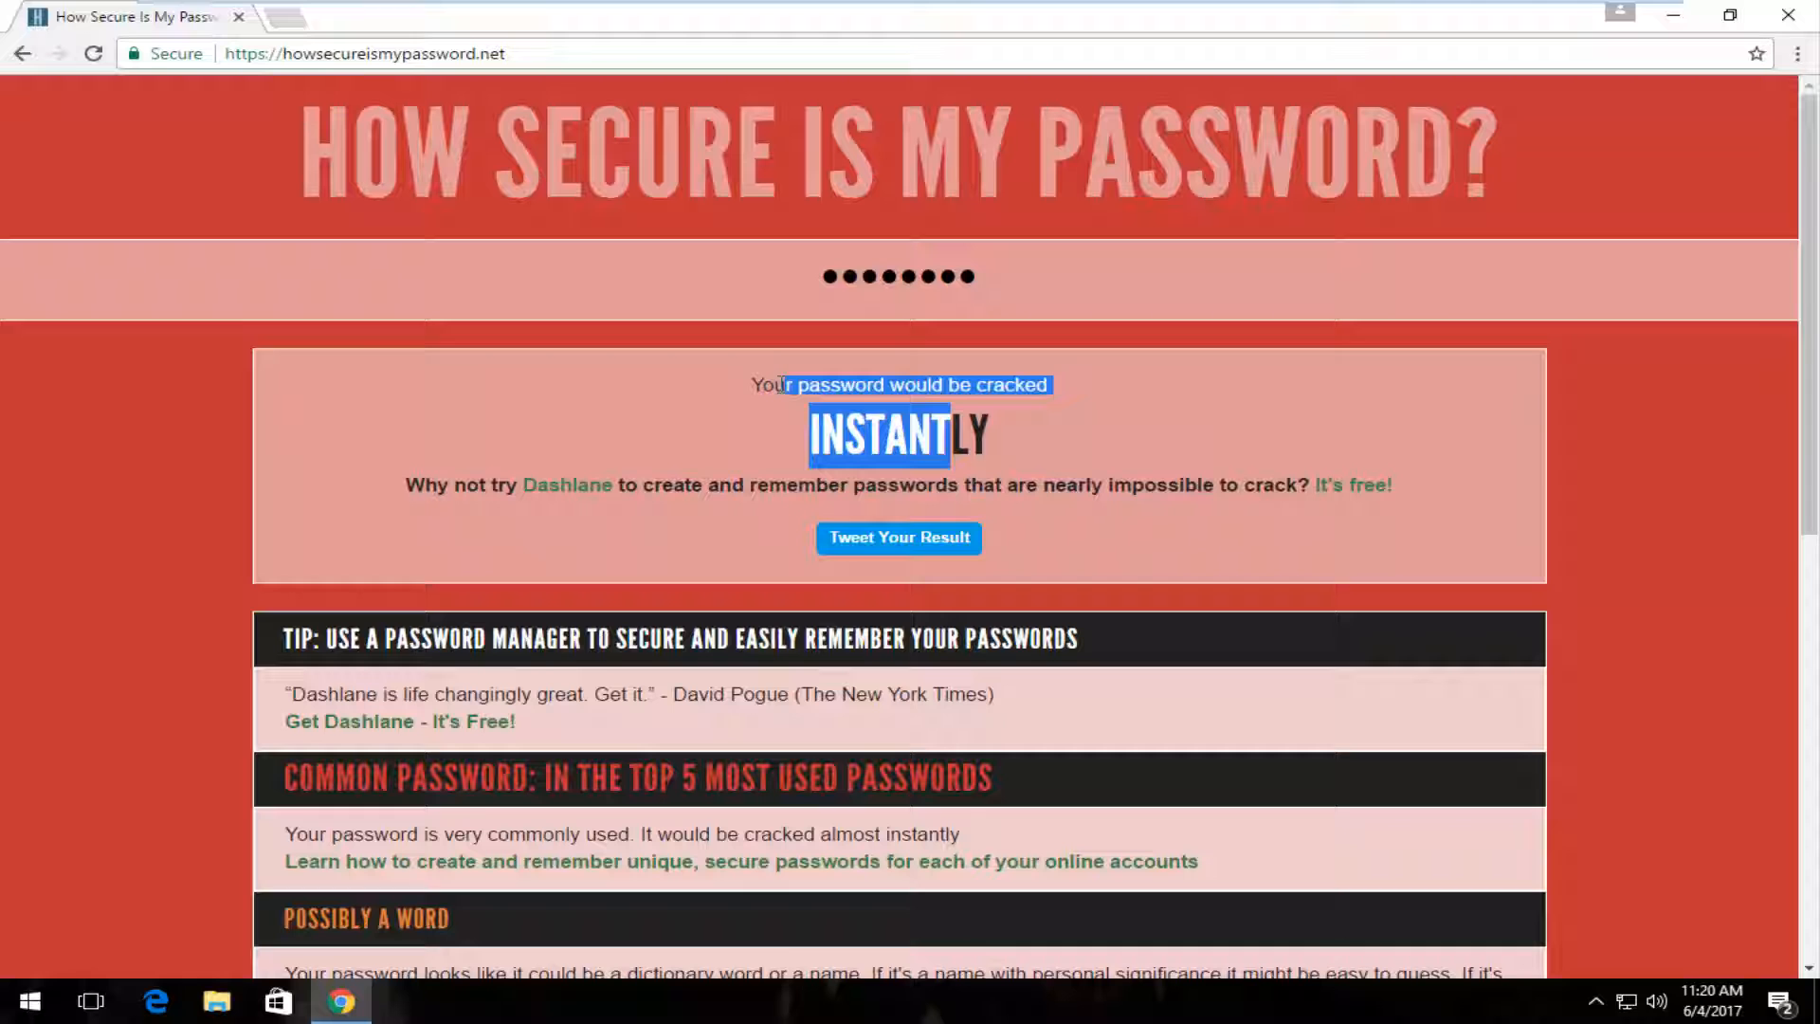
- Scroll down to read the instant-crack and top-5 most used password warnings
scroll("down", 3)
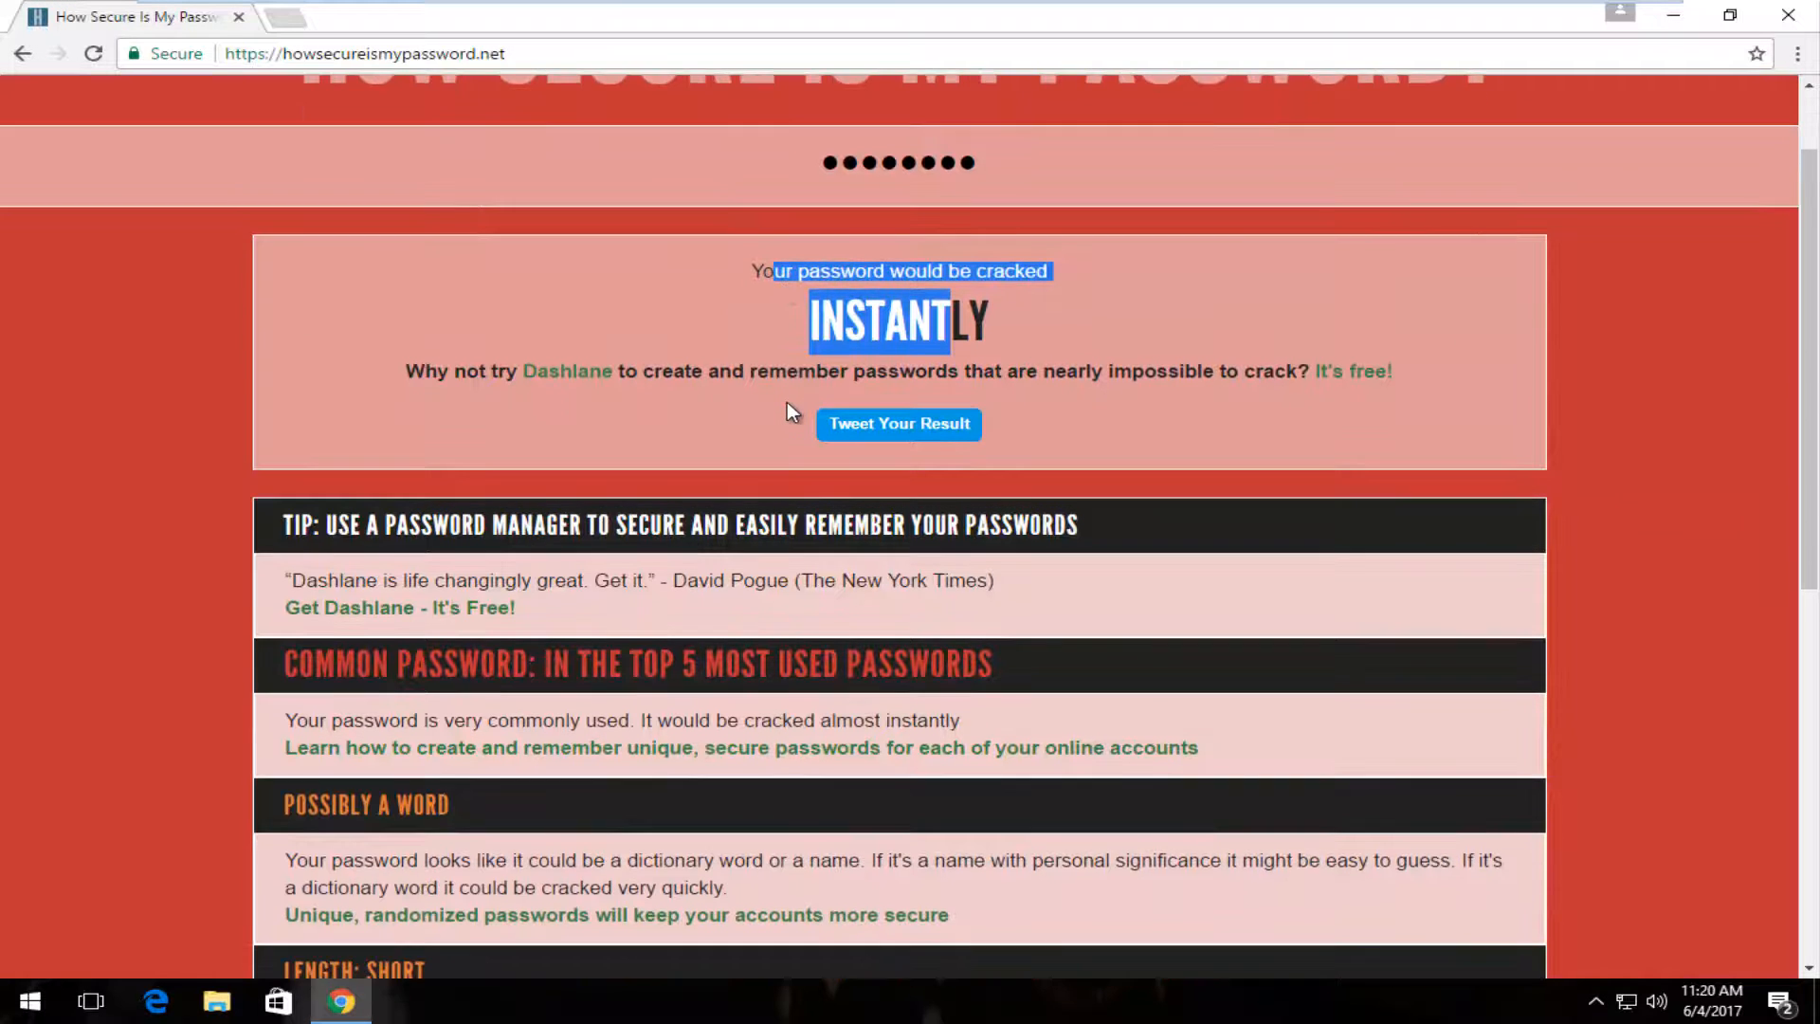
scroll("down", 3)
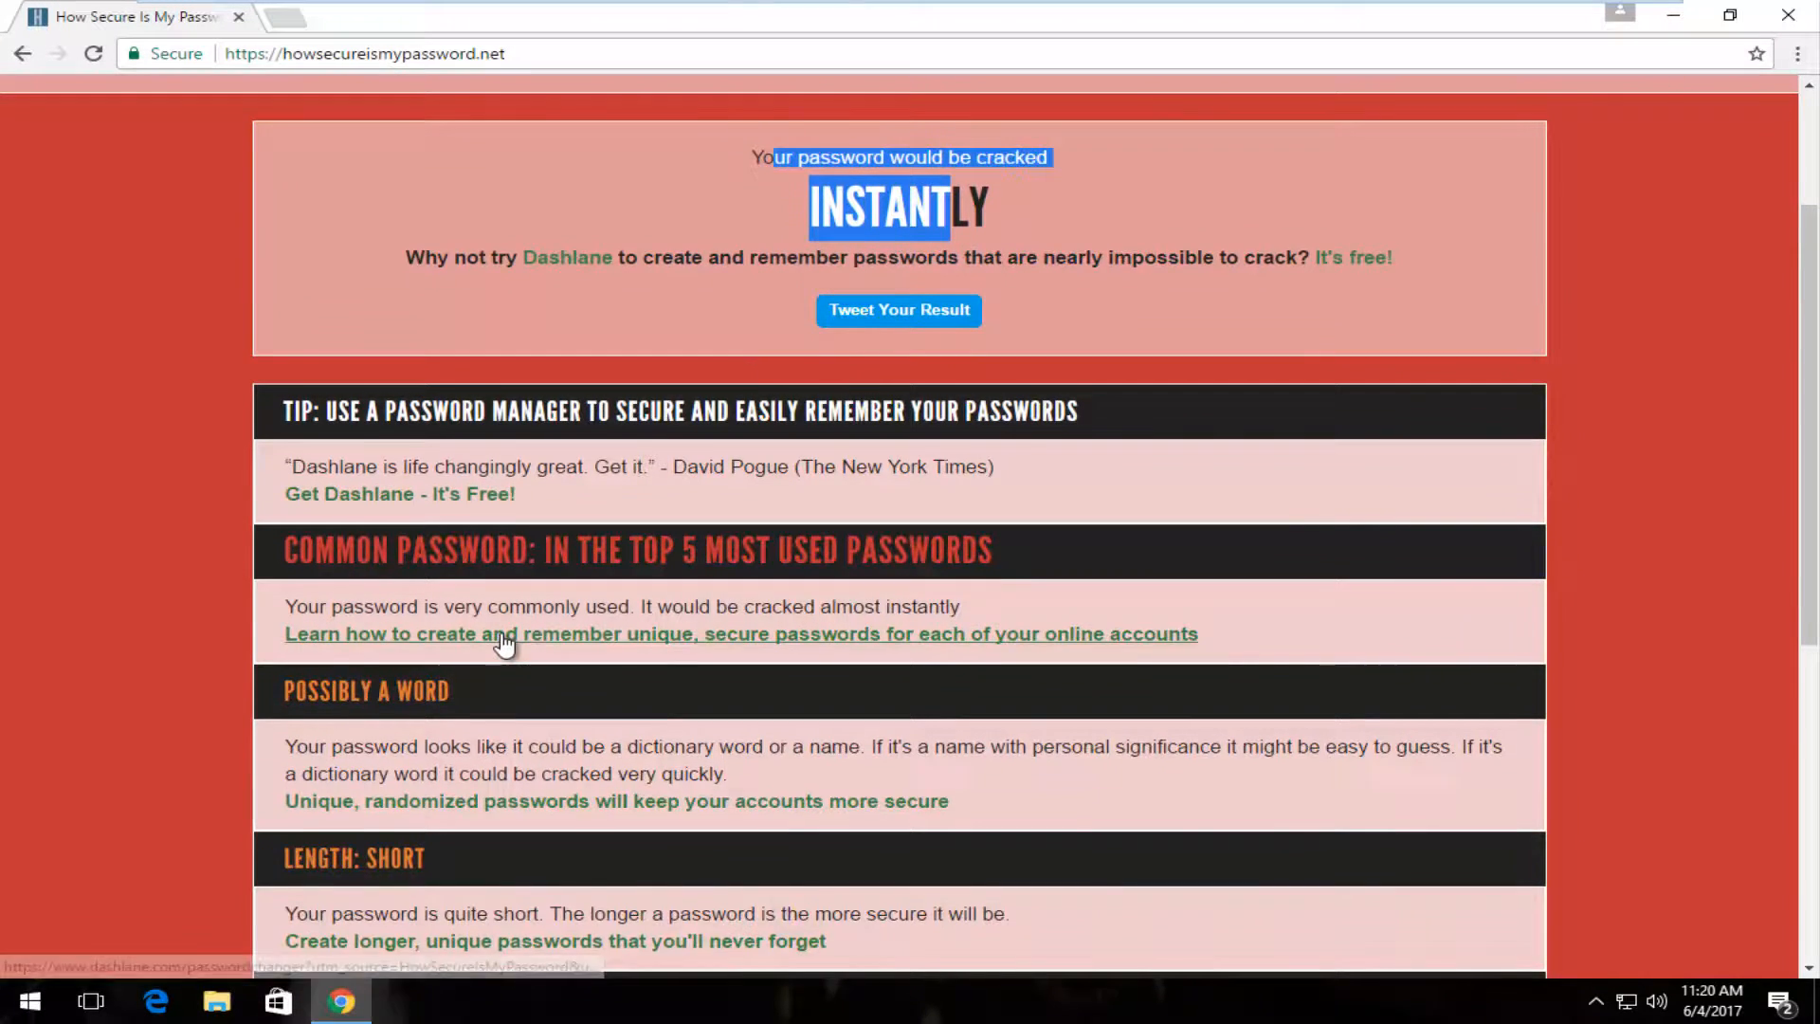
scroll("down", 3)
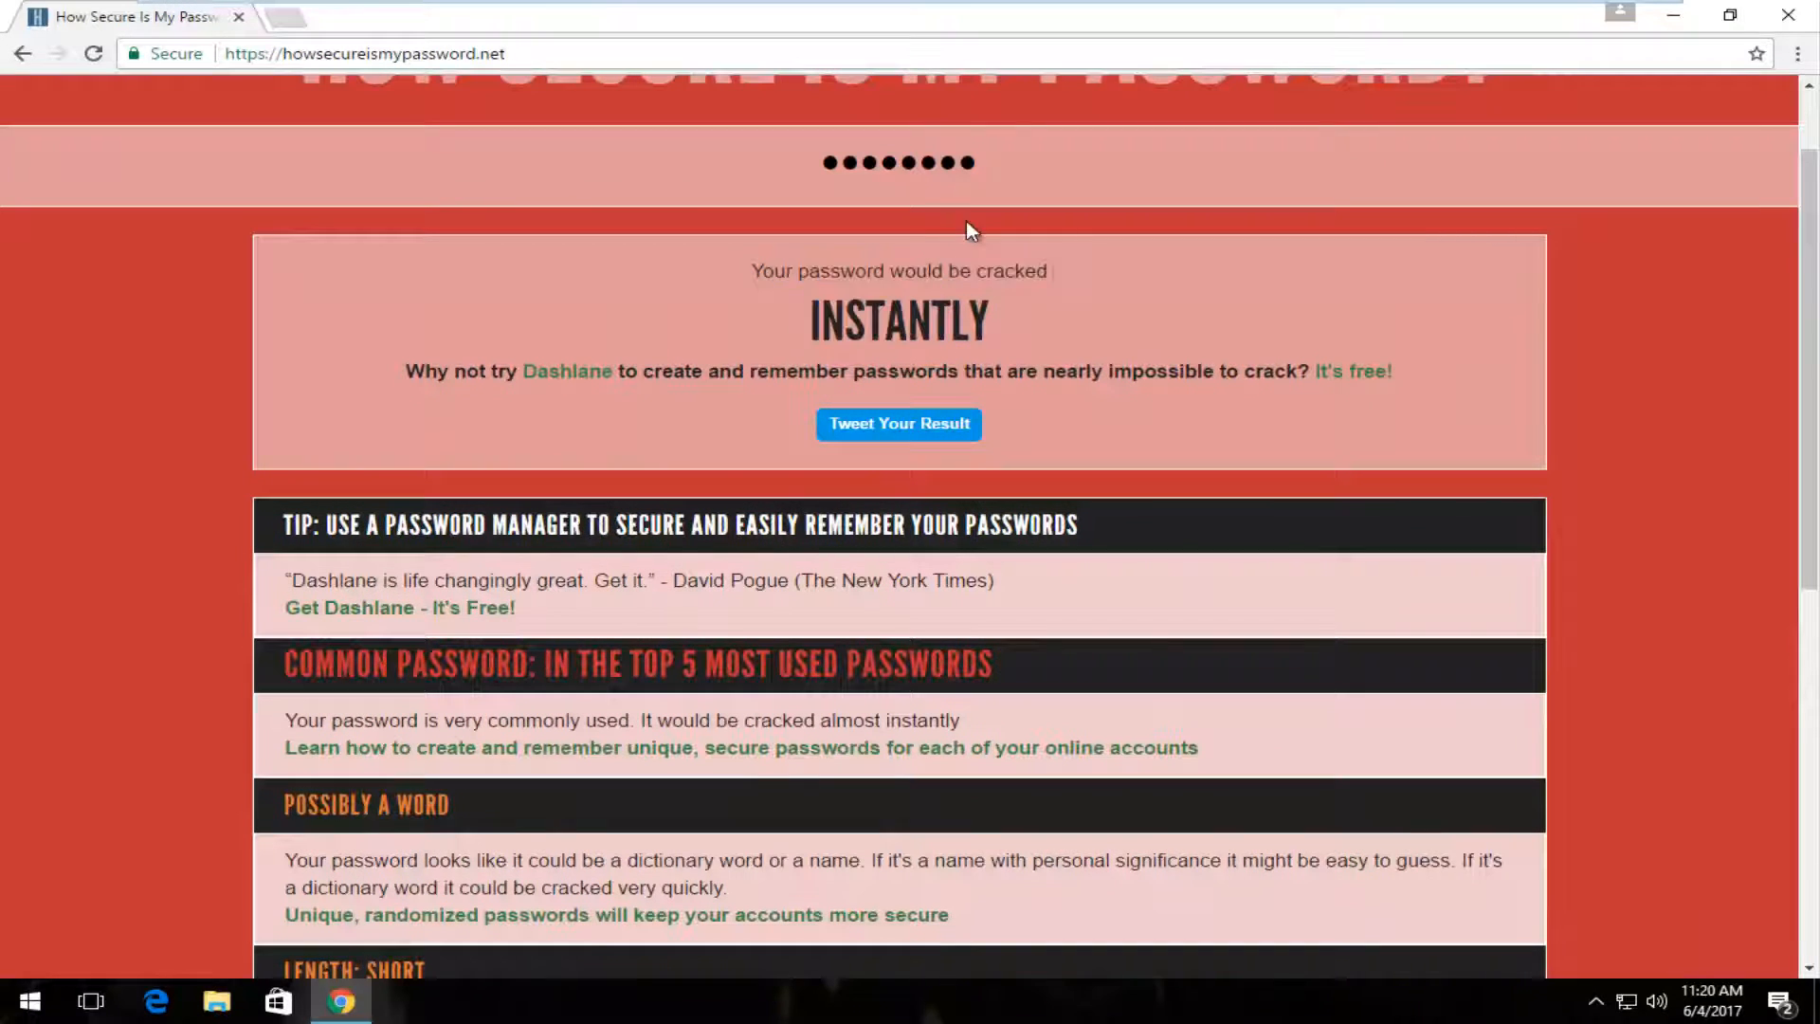
- Append the digit 2 to the password and scroll to the 1 month estimate
type("2")
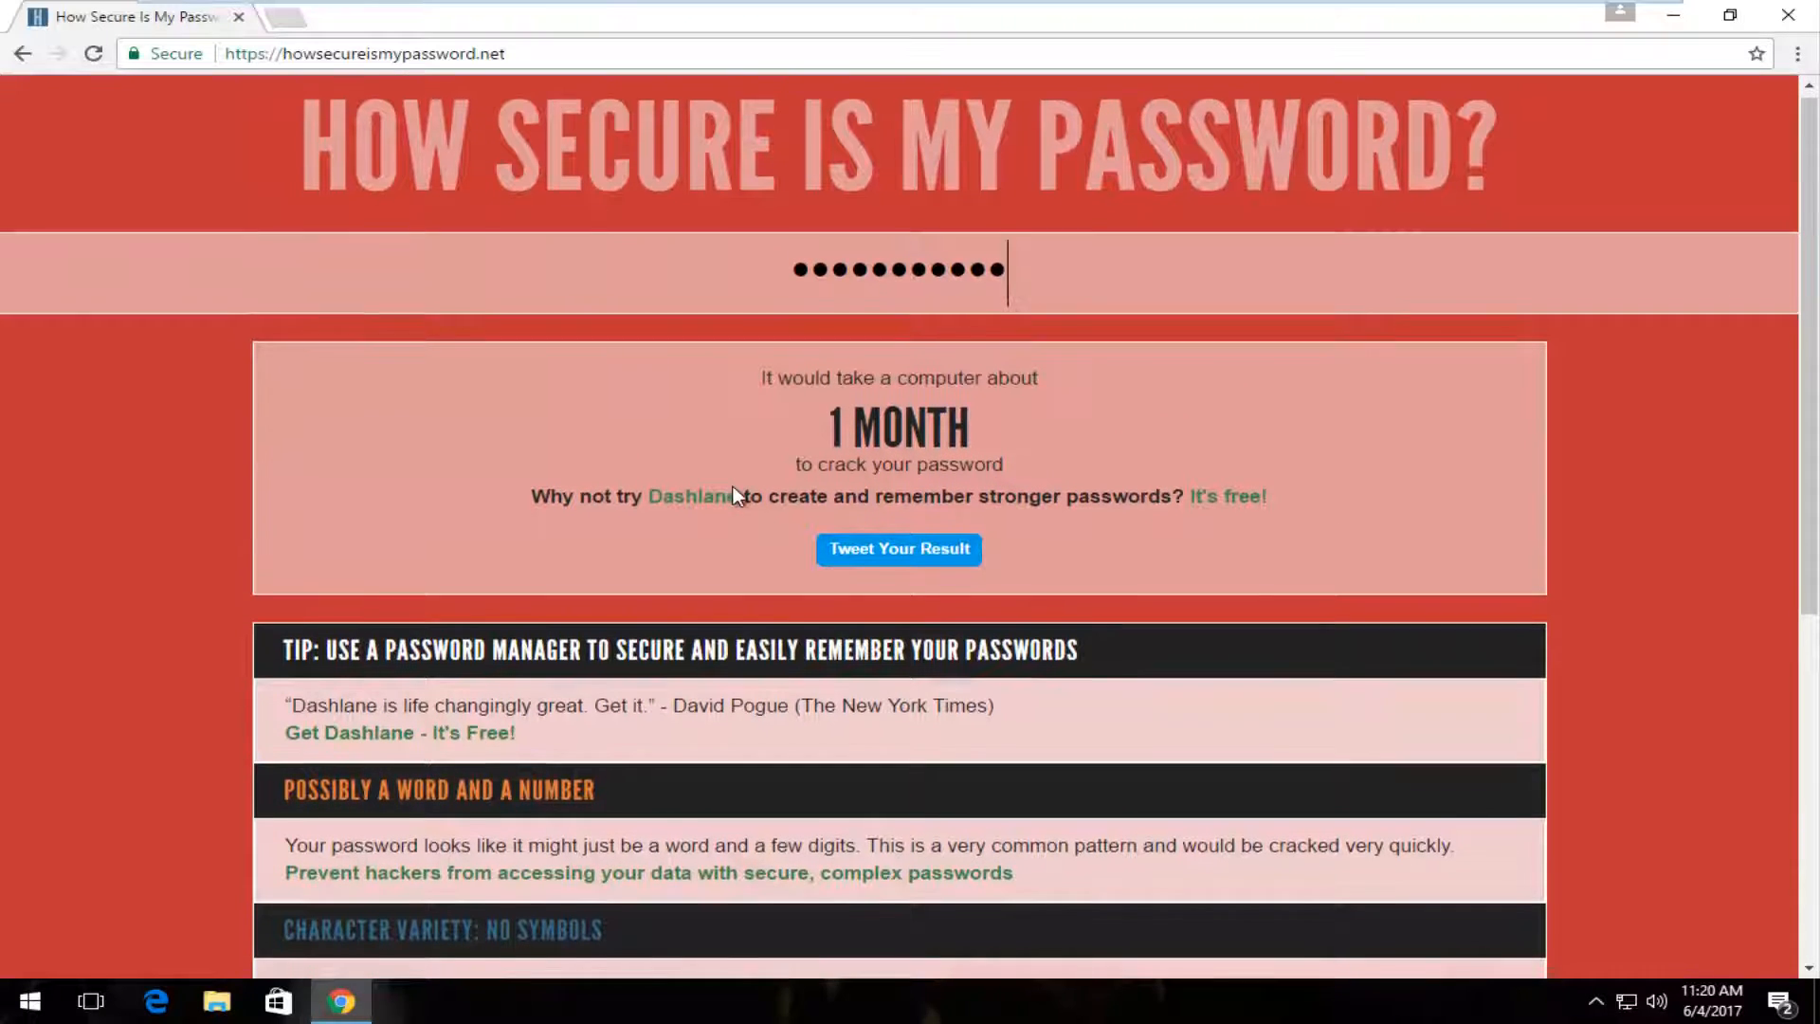
scroll("down", 3)
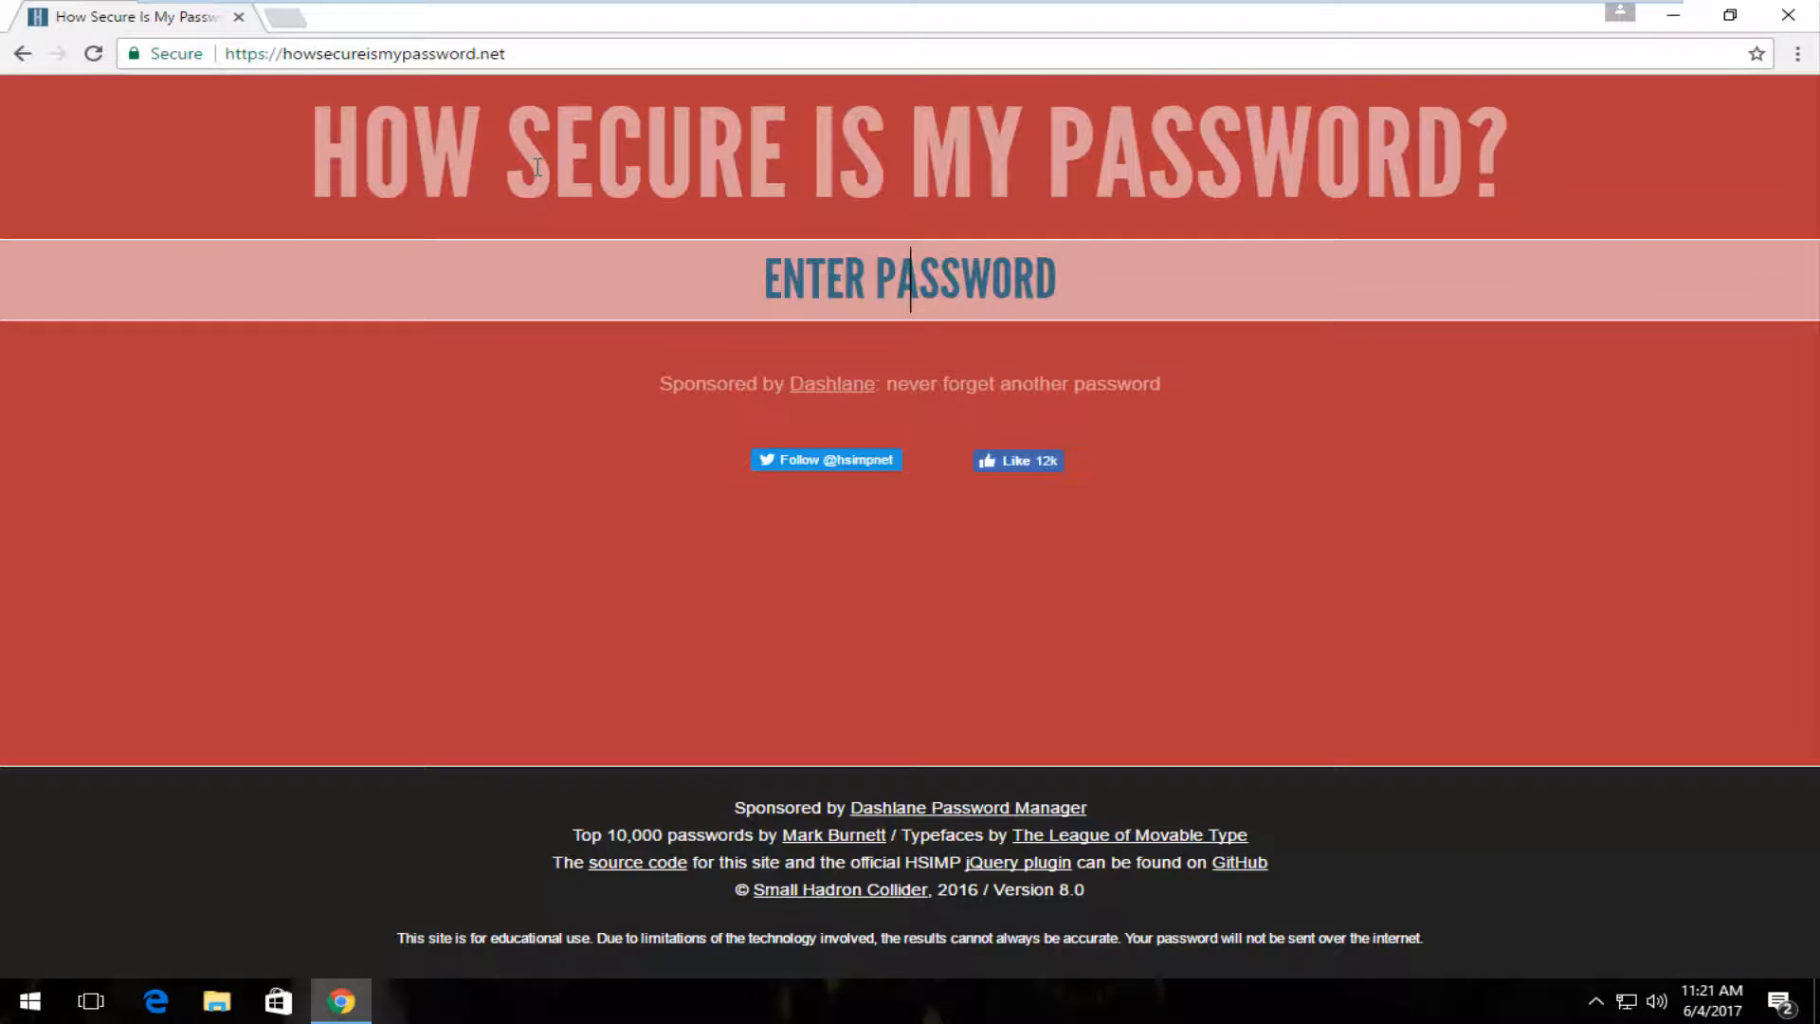
- Reload the password checker page and make the empty password field active again
type("a")
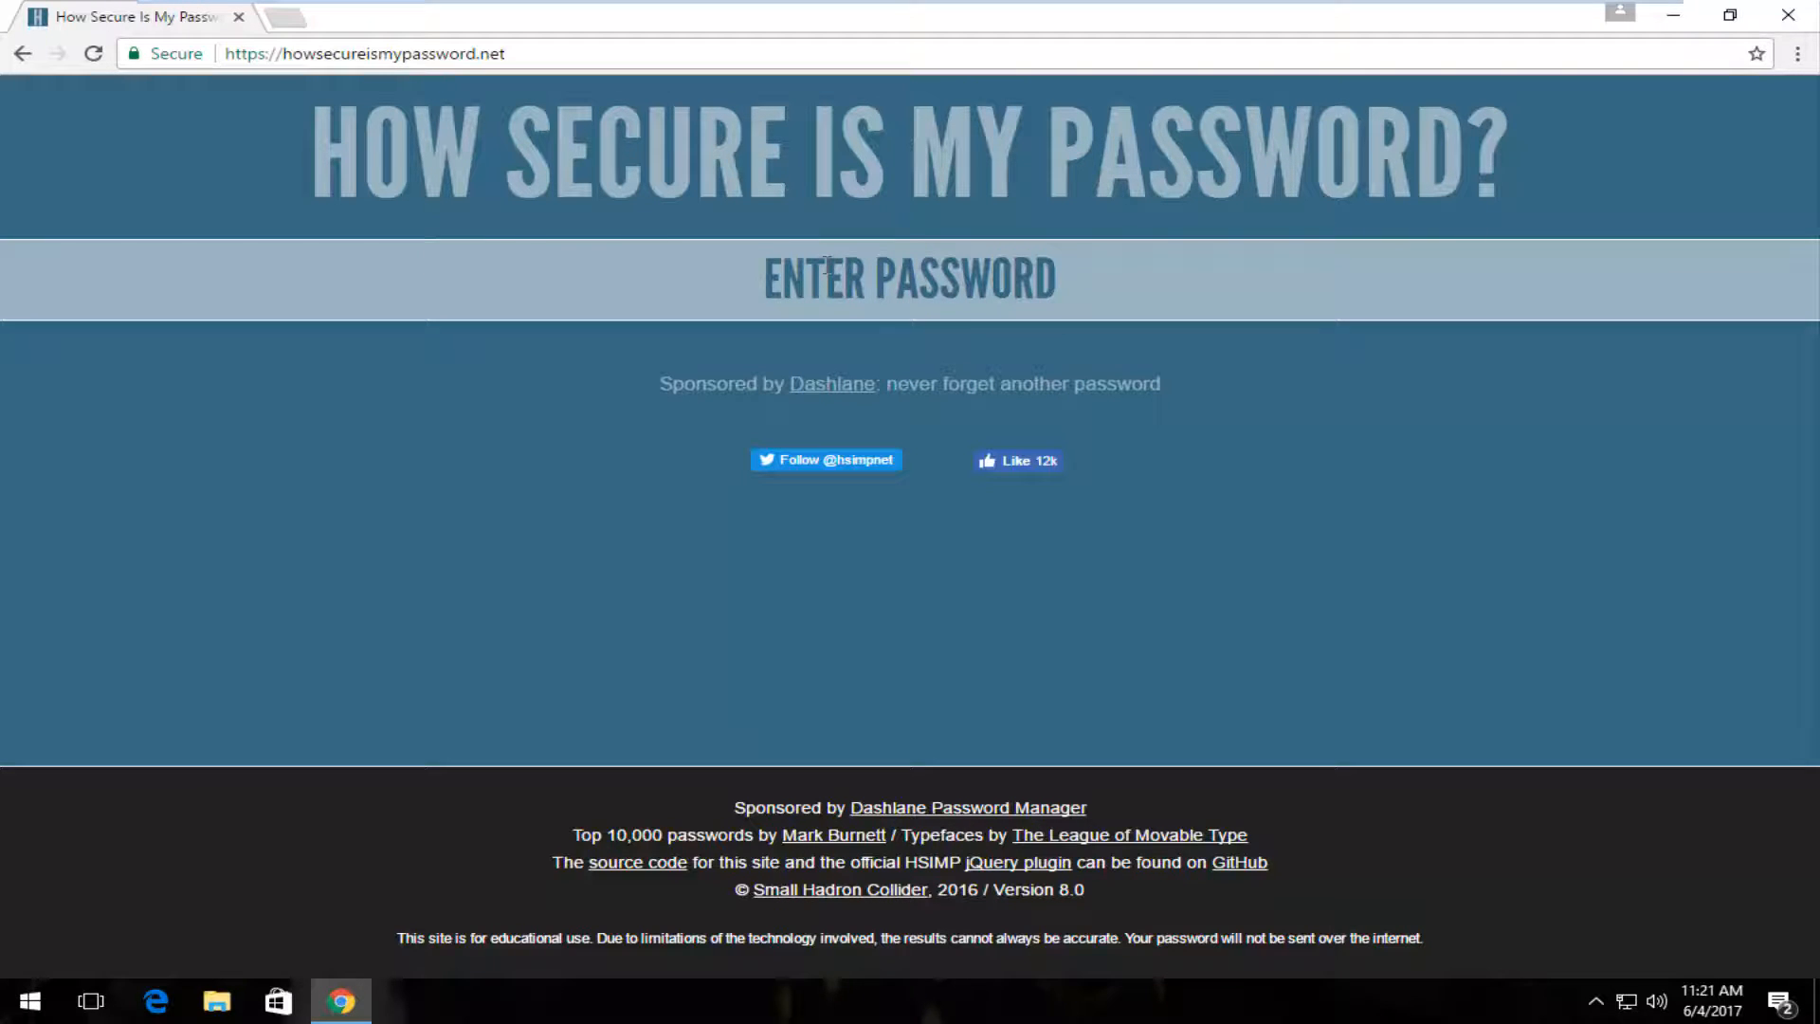
mouse_move(171, 420)
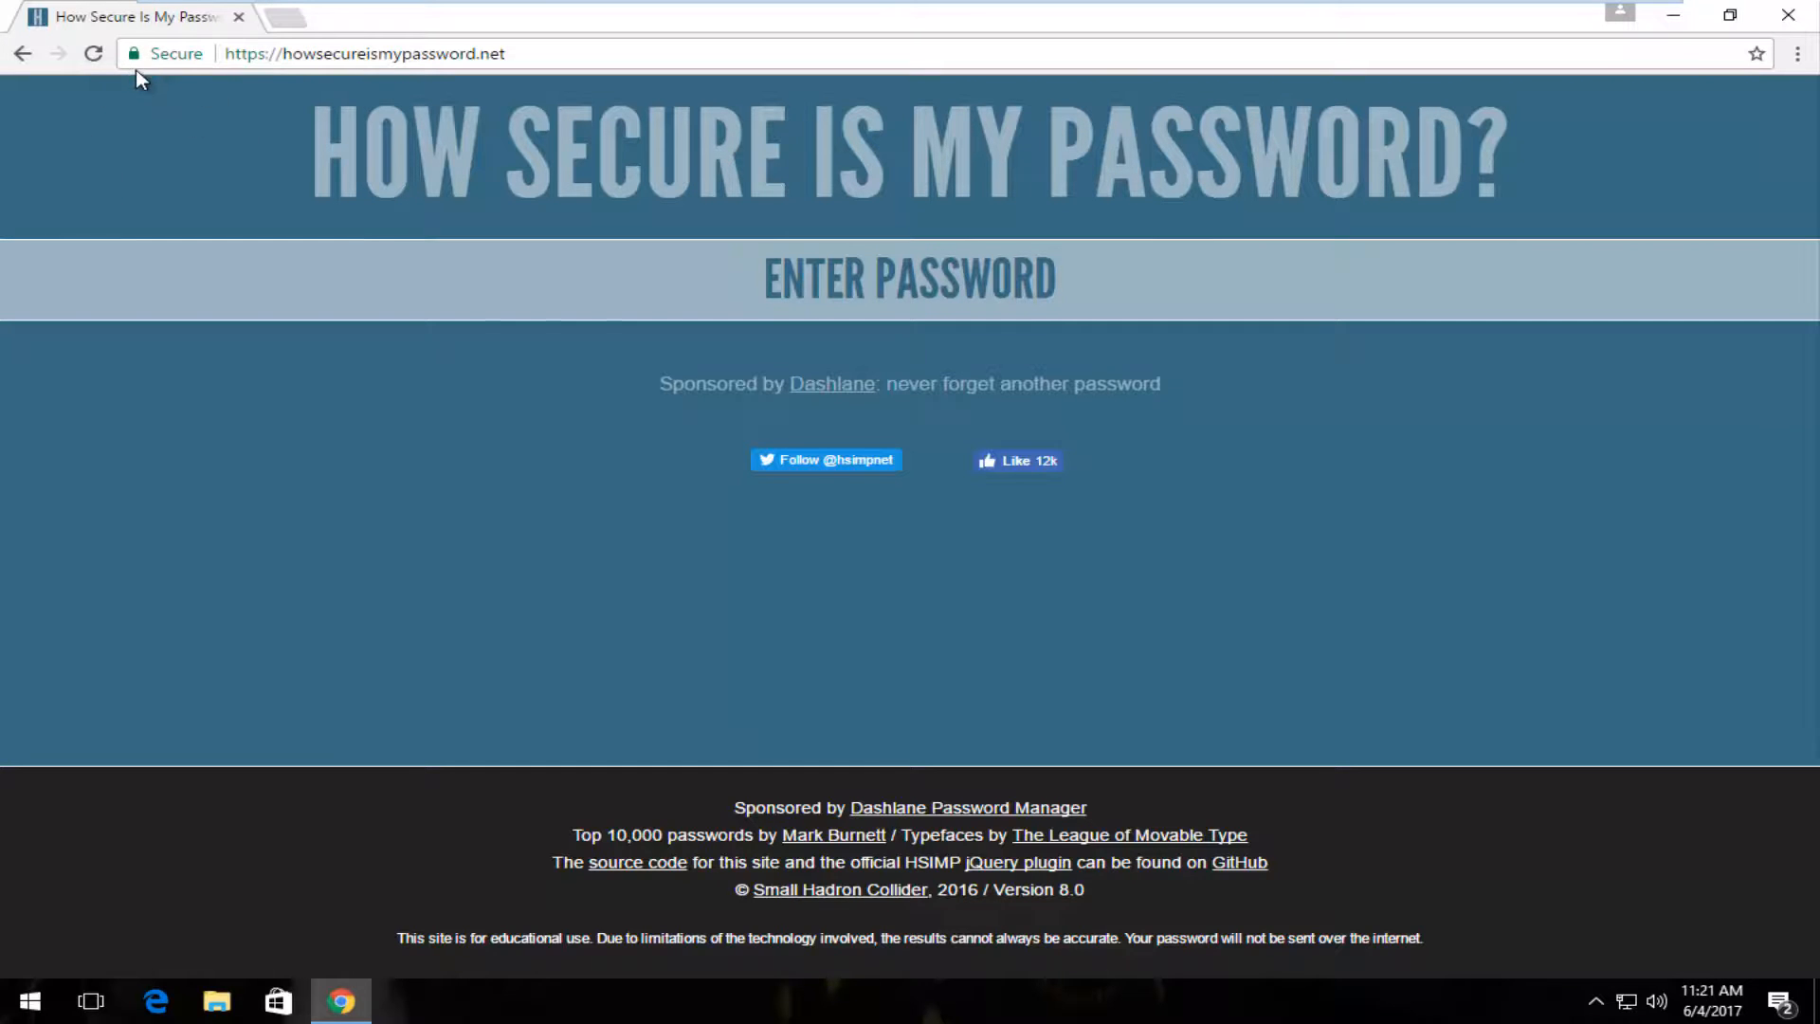
left_click(909, 279)
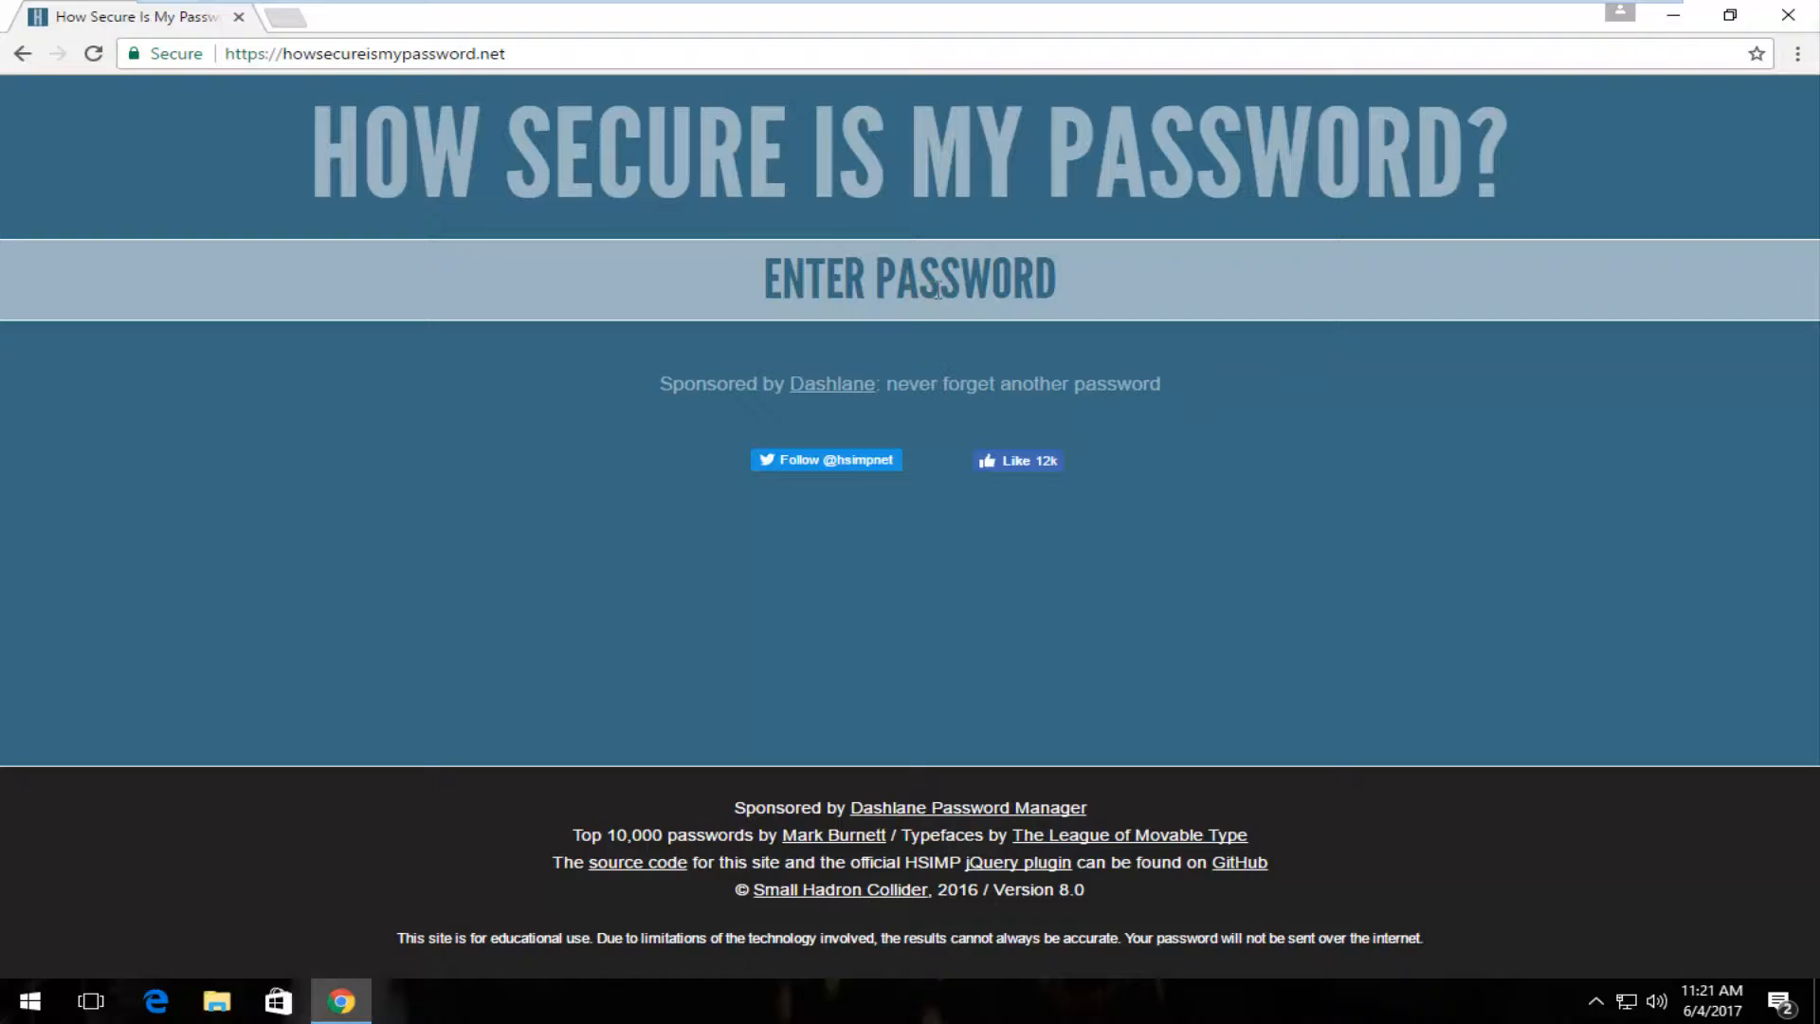
left_click(910, 279)
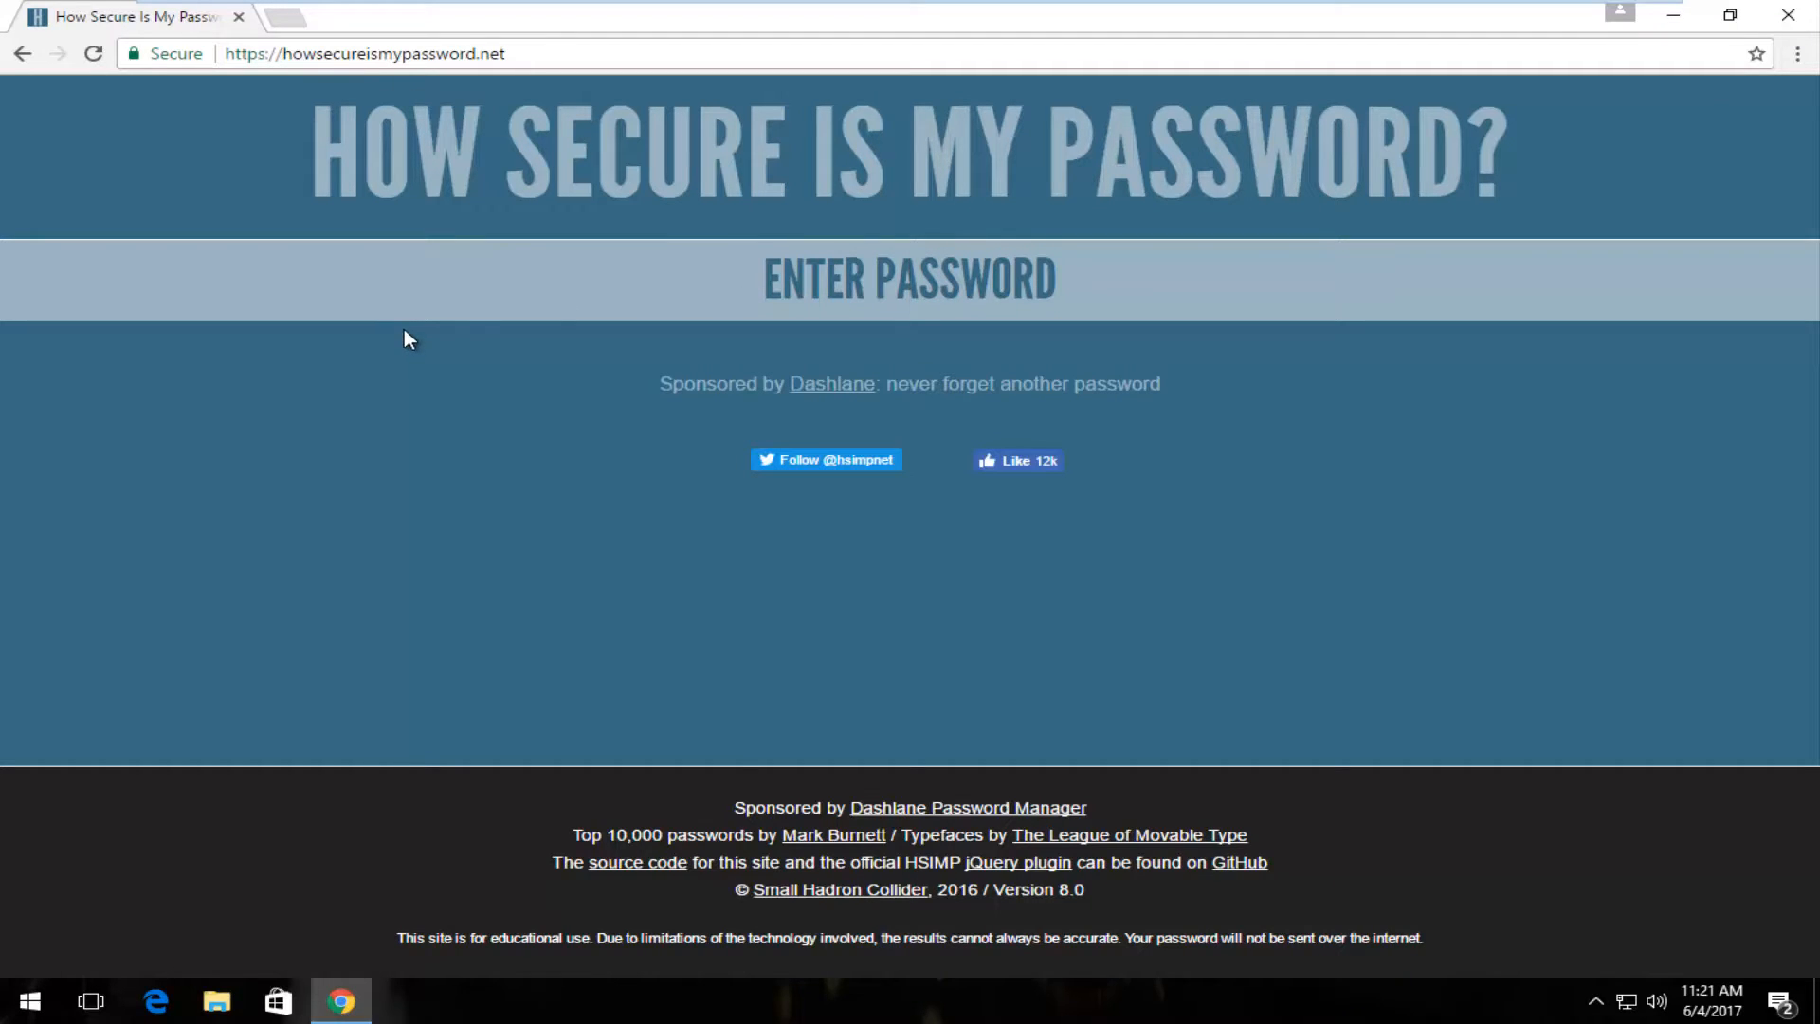
left_click(910, 279)
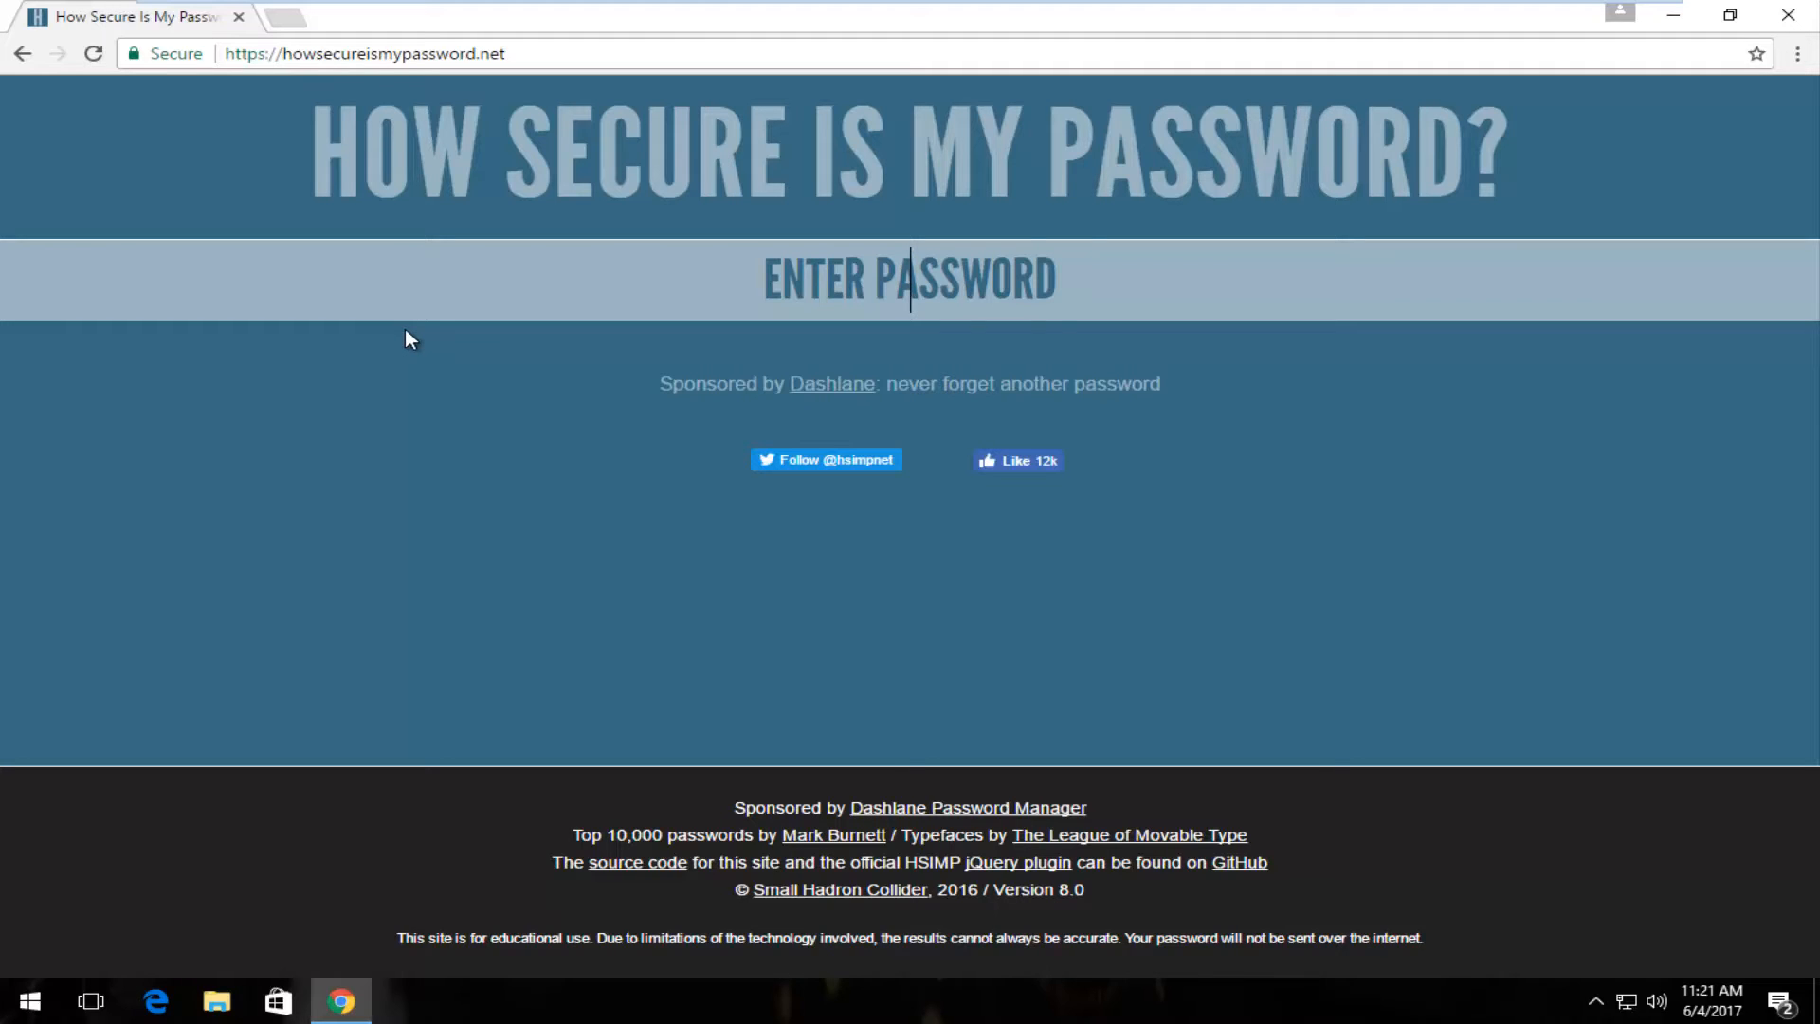